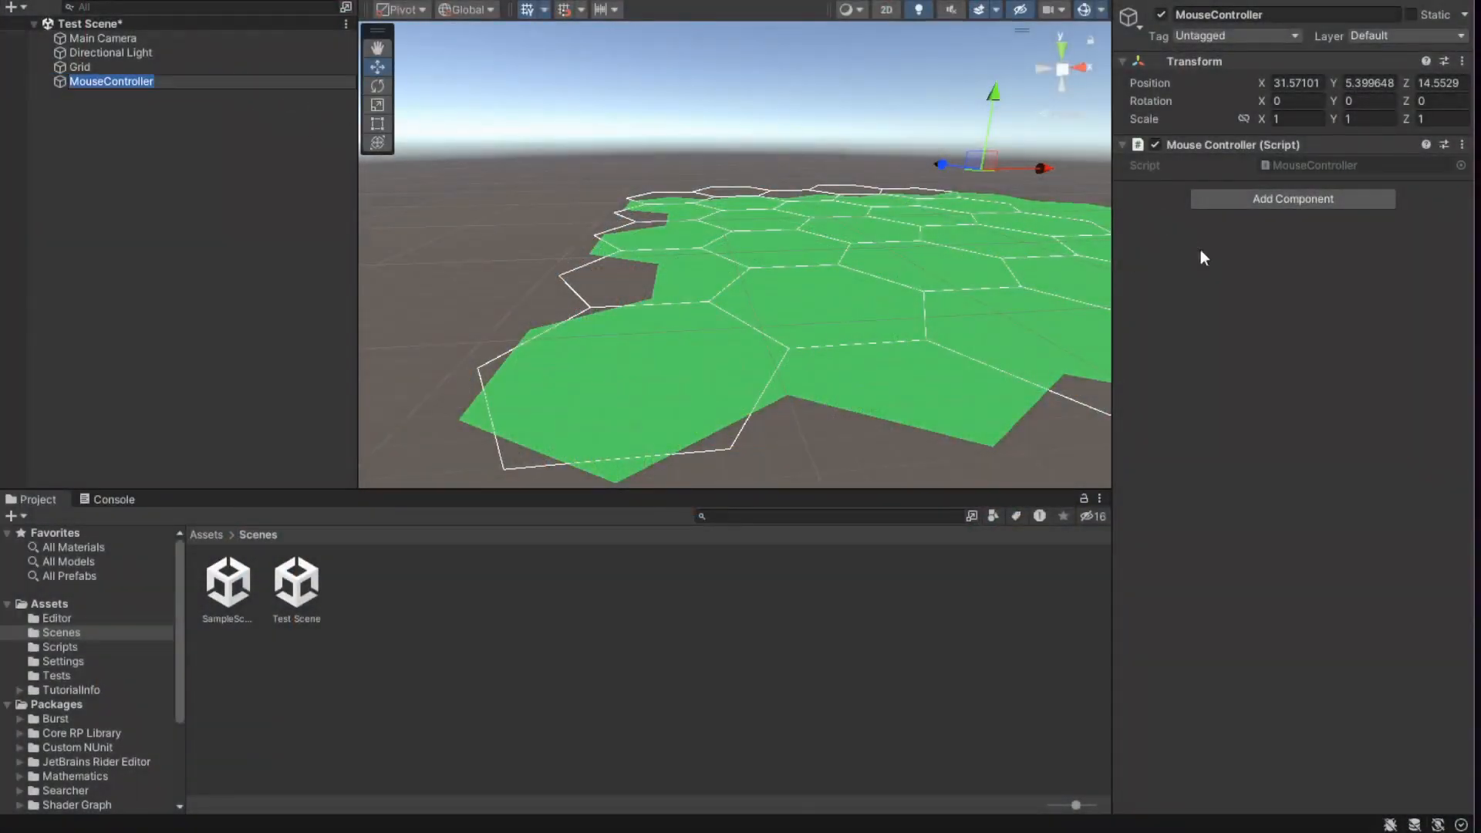
Select the Grid object to view its Hex Grid, Mesh Collider and Mesh Generator components.
left_click(78, 67)
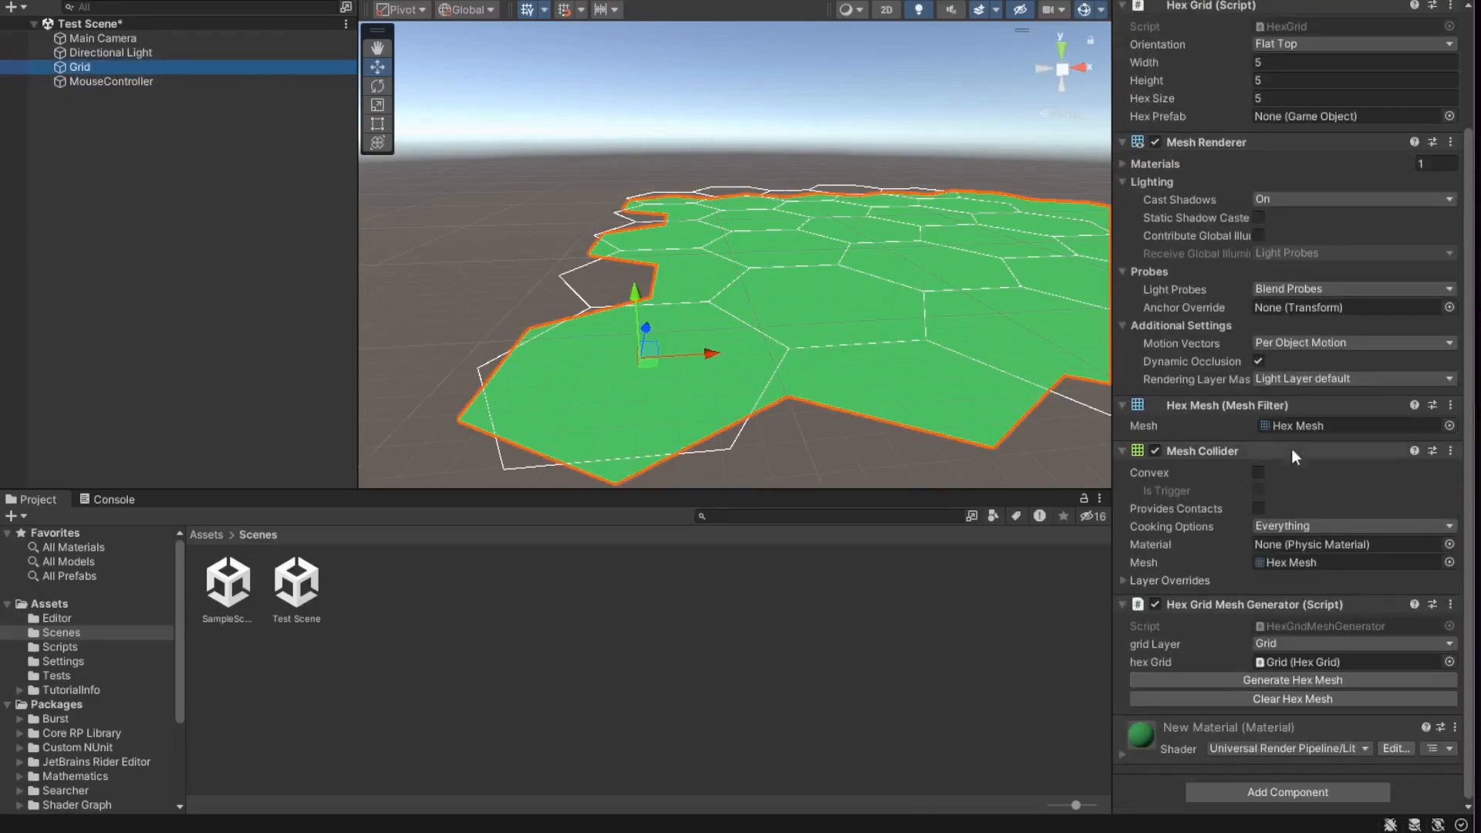
left_click(1293, 681)
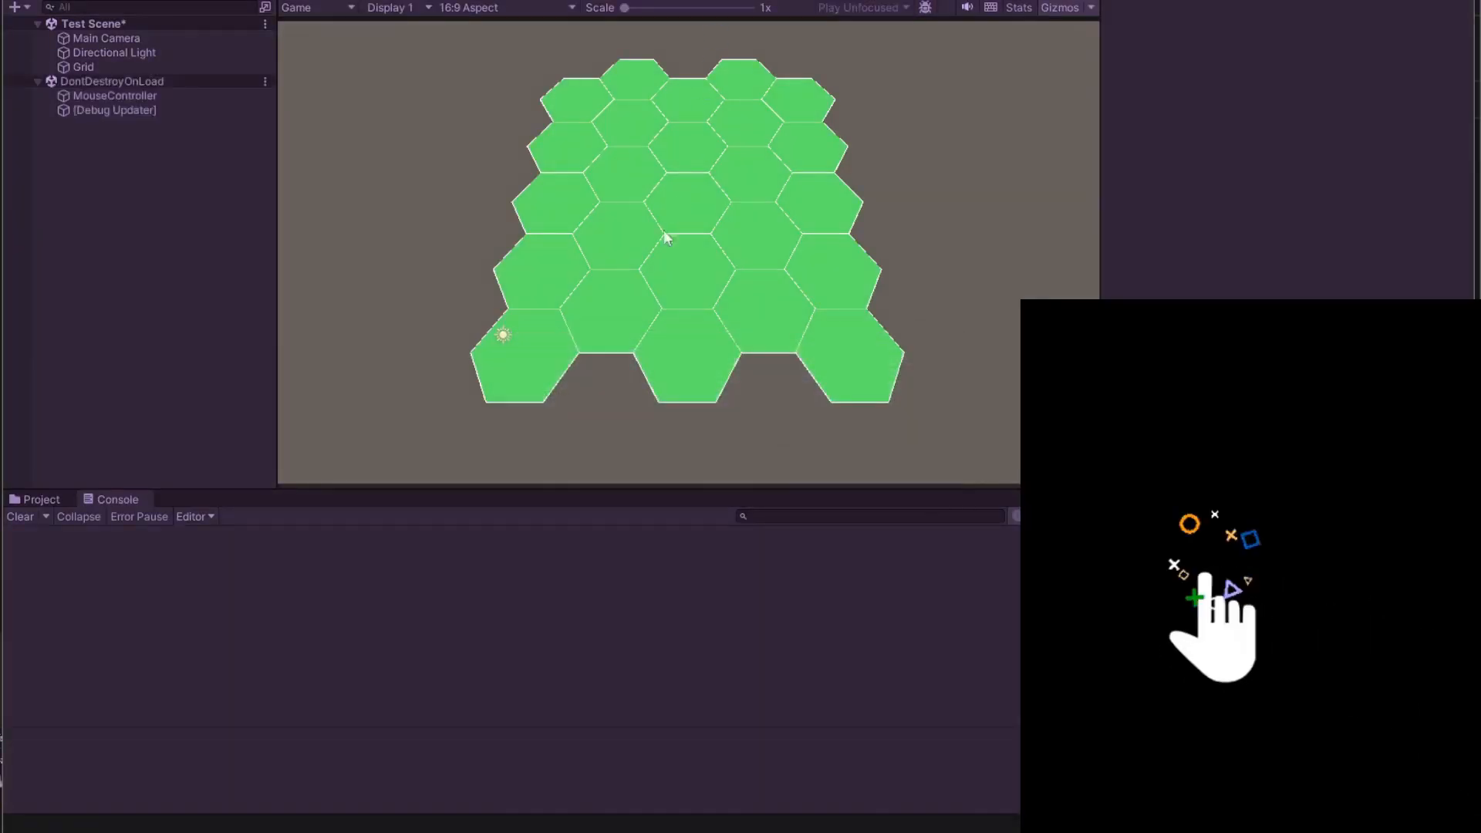
Left-click and right-click hexes in play mode so the console logs their coordinates.
left_click(629, 311)
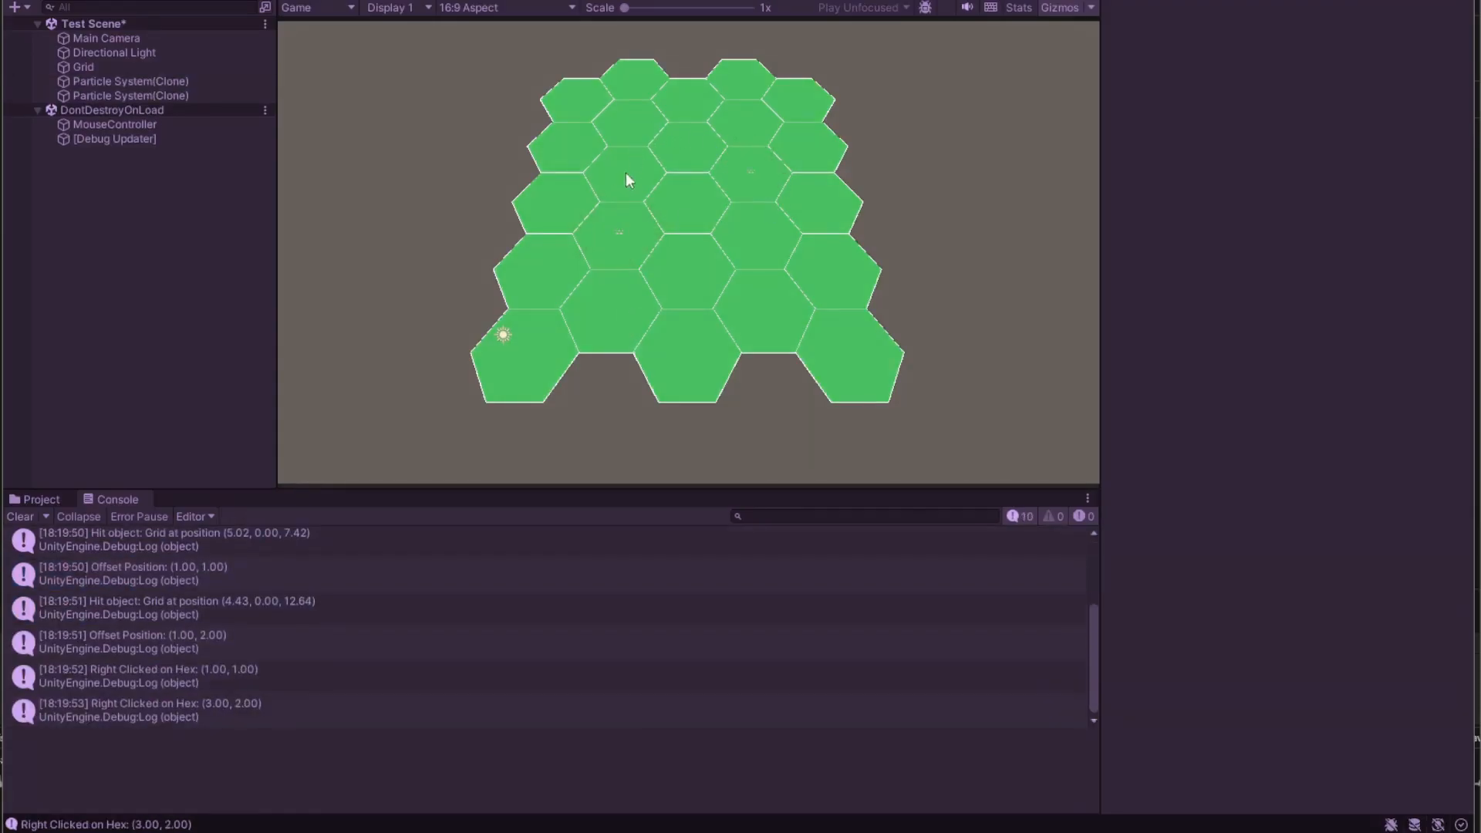
right_click(696, 200)
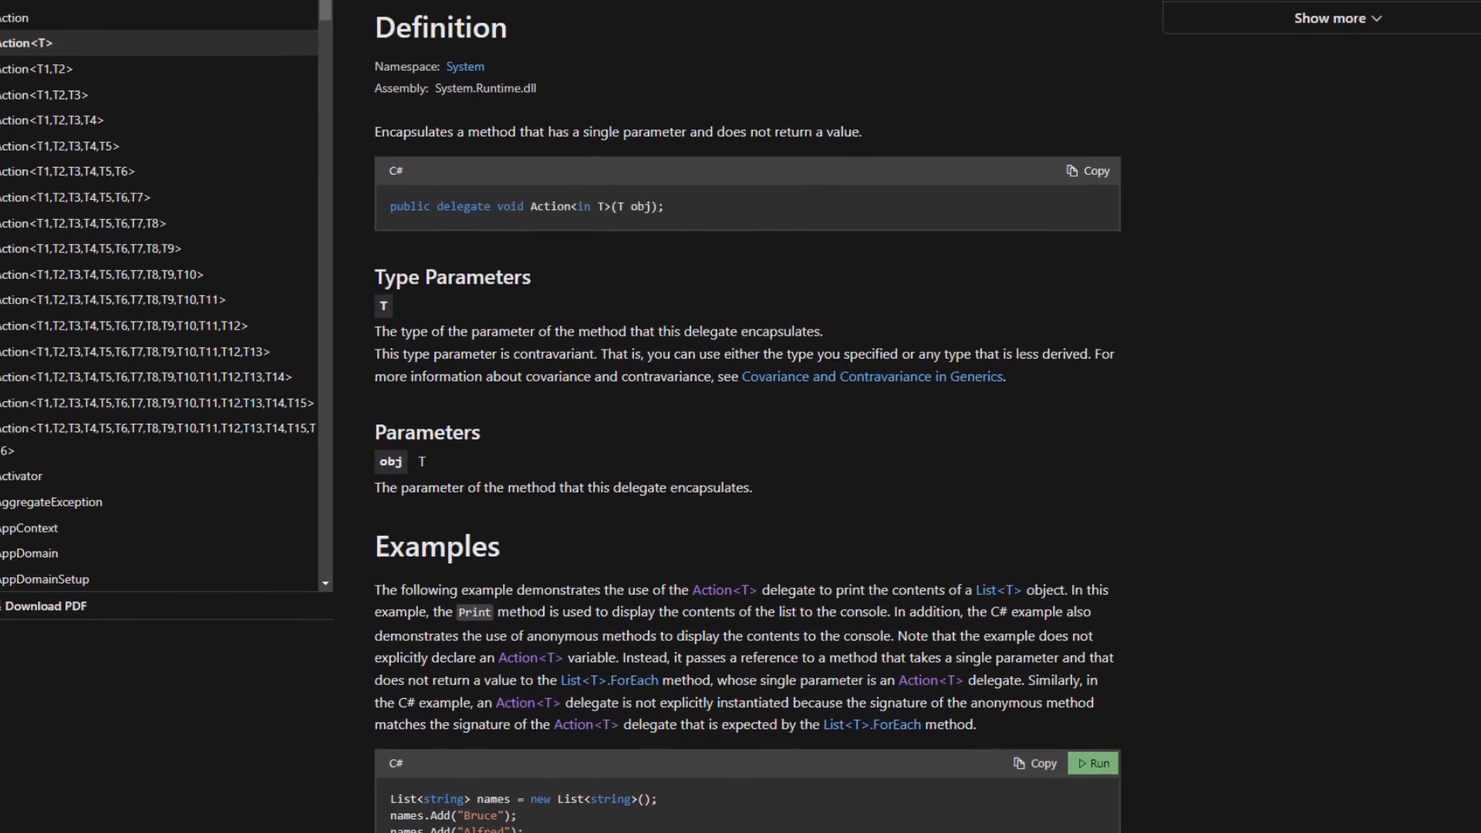
scroll("down", 3)
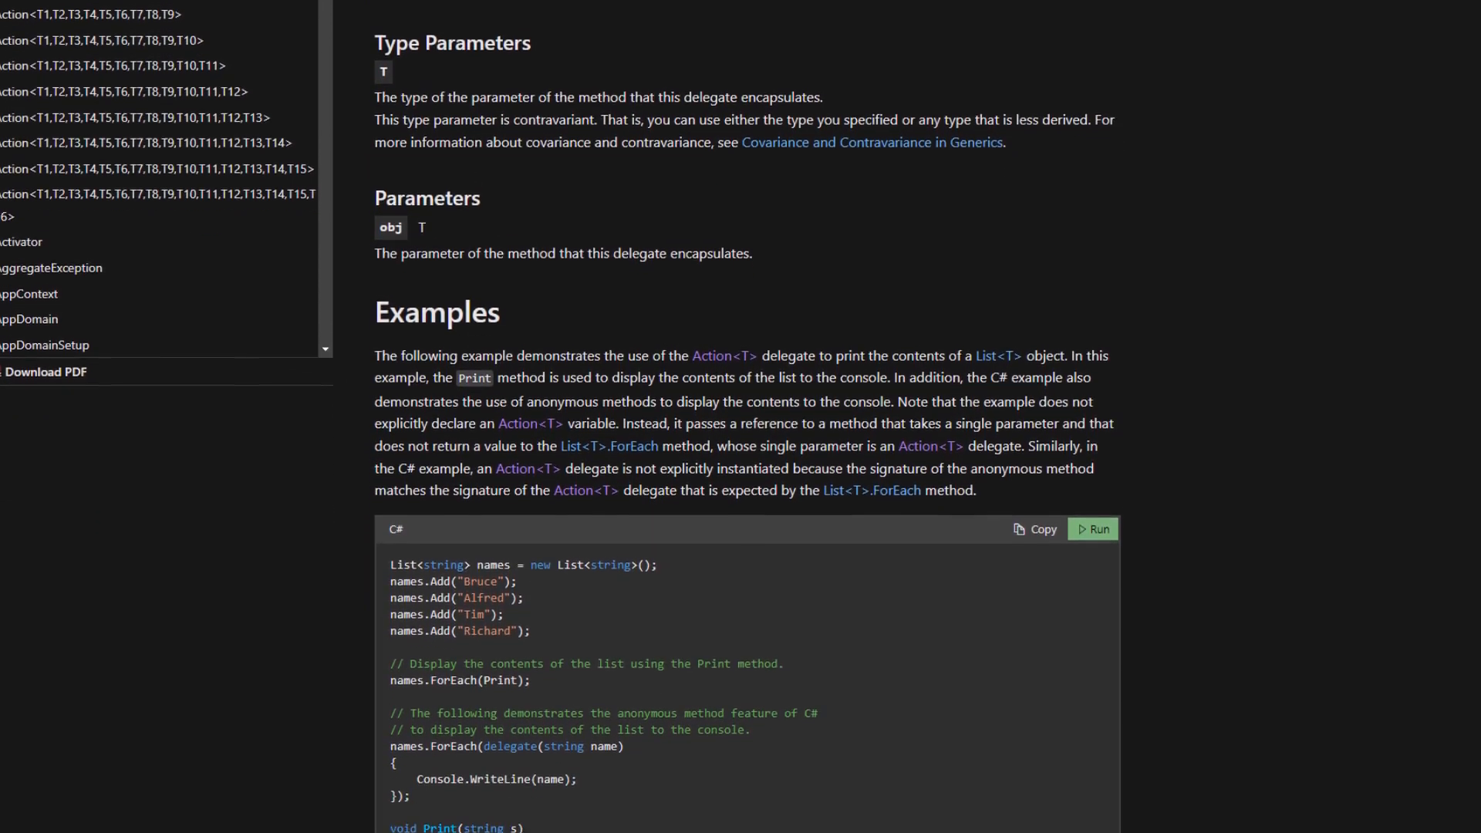
scroll("down", 3)
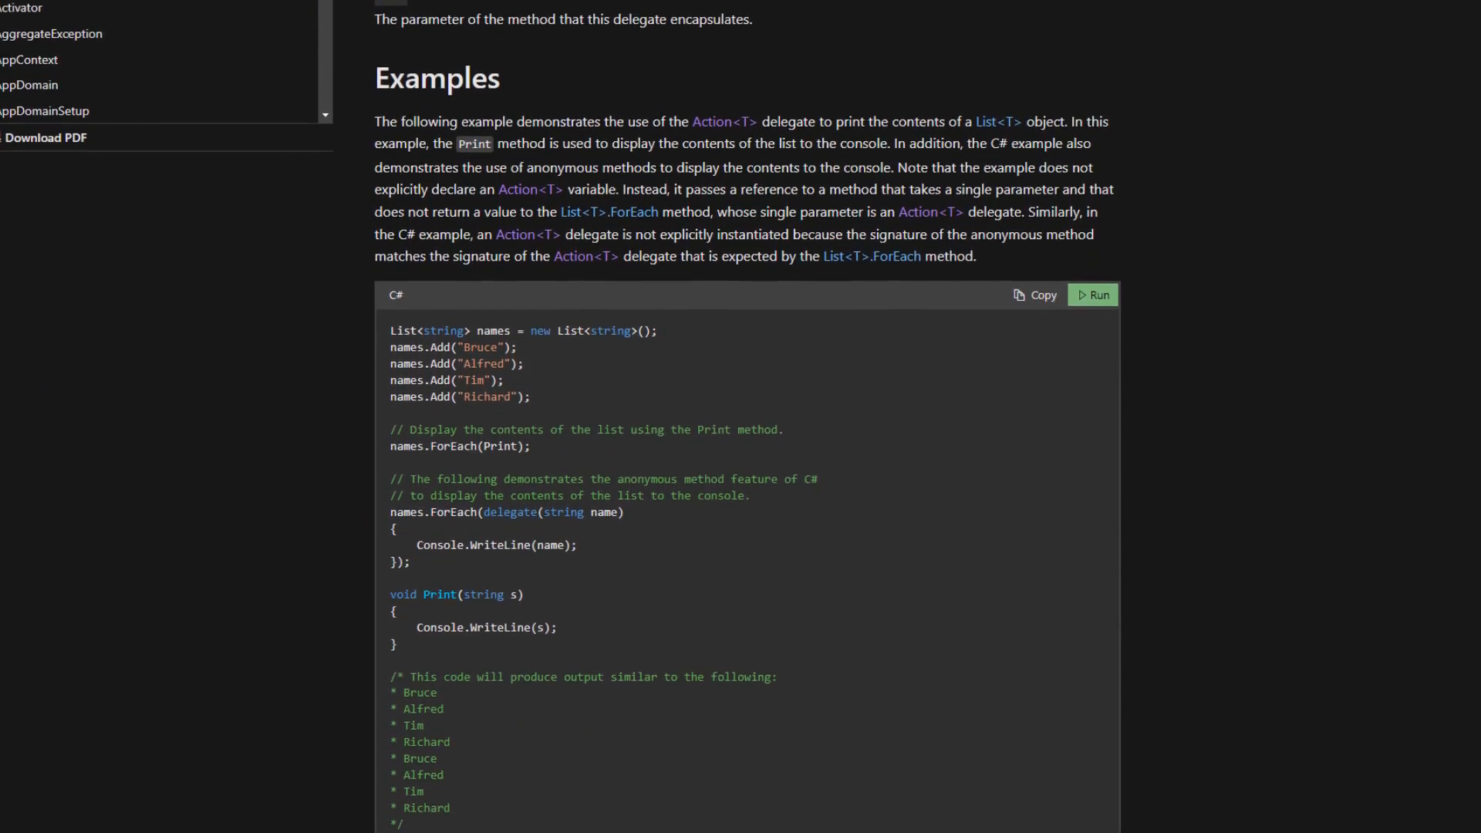
scroll("down", 3)
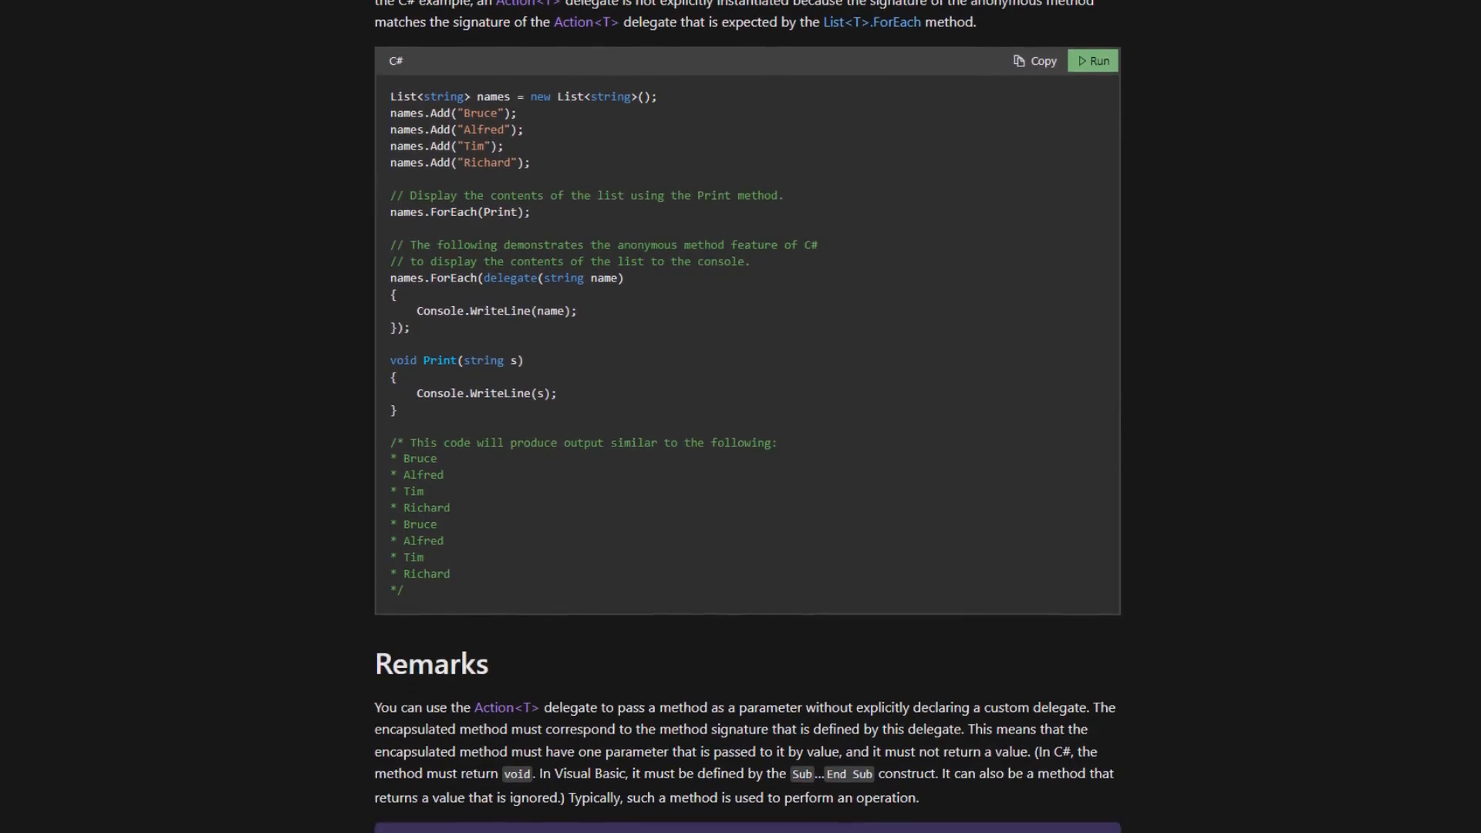
scroll("down", 3)
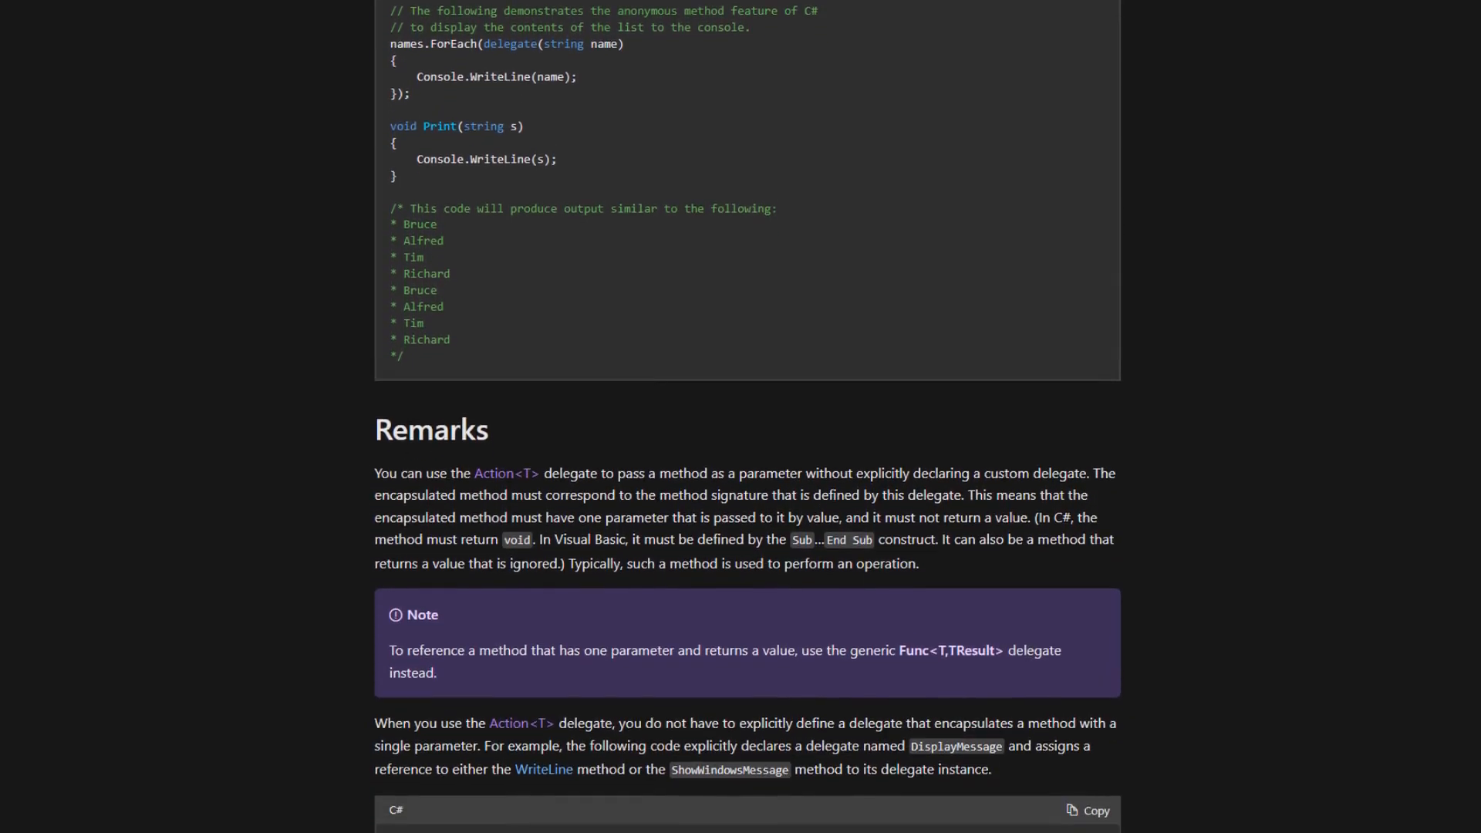